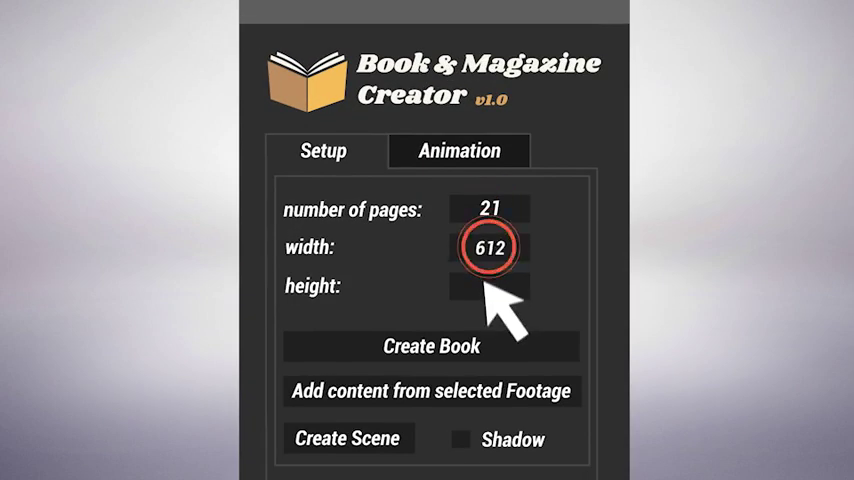
Create the 21-page, 612-wide book and queue events: go to page 3, wait 1, go to page 8.
{"action": "left_click", "coordinate": [431, 346]}
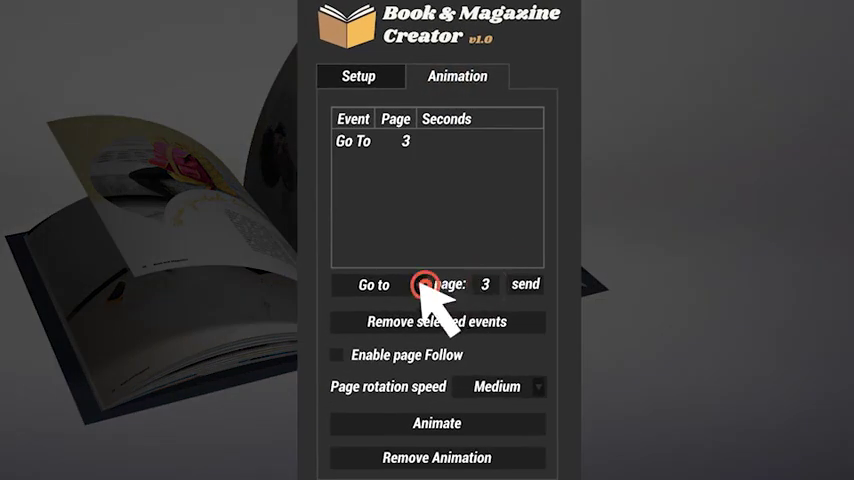
{"action": "left_click", "coordinate": [525, 284]}
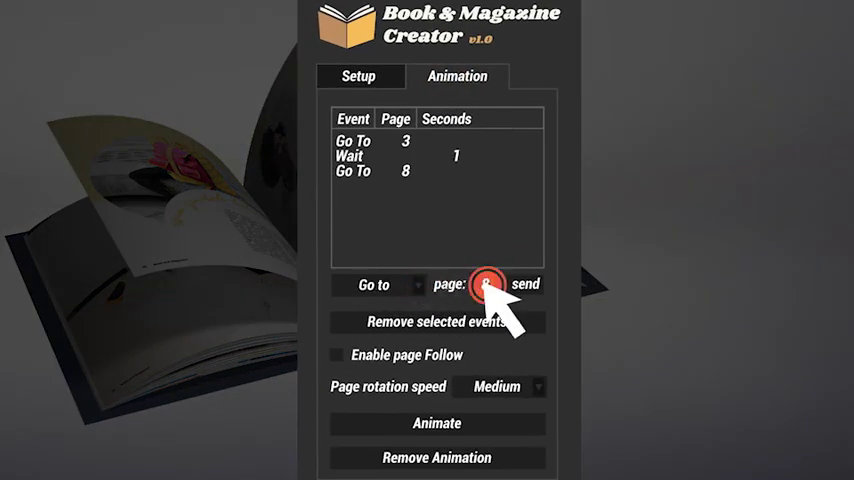